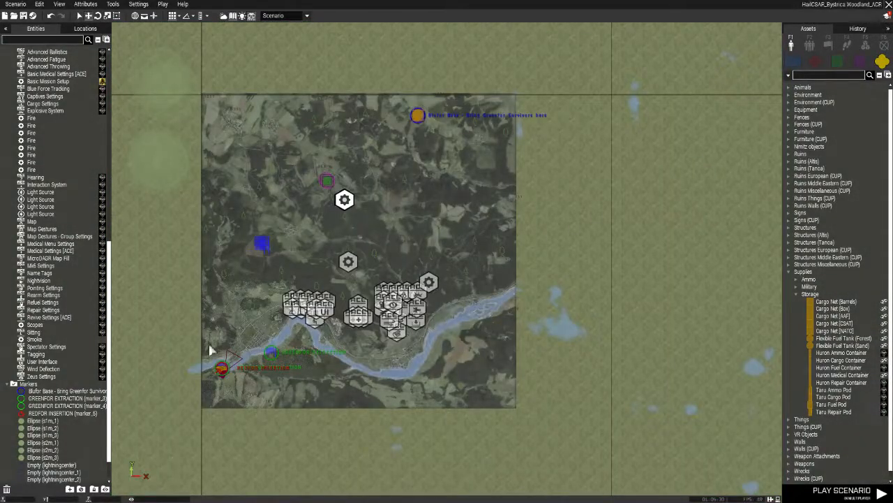
mouse_move(459, 317)
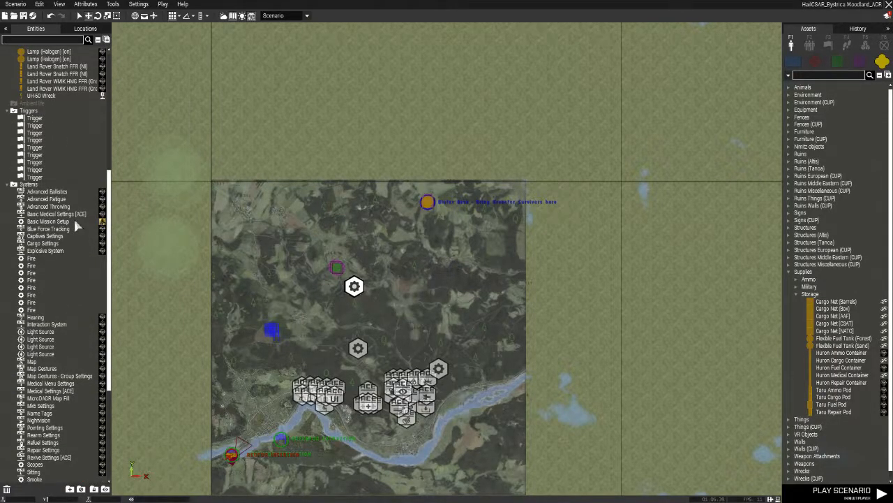
Step: Inspect the Basic Mission Setup attributes without changes, then close them
double_click(47, 221)
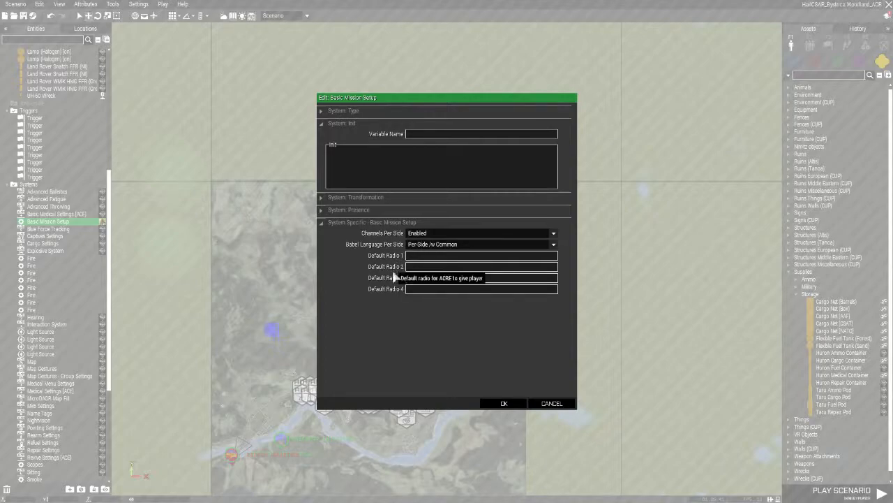
mouse_move(276, 462)
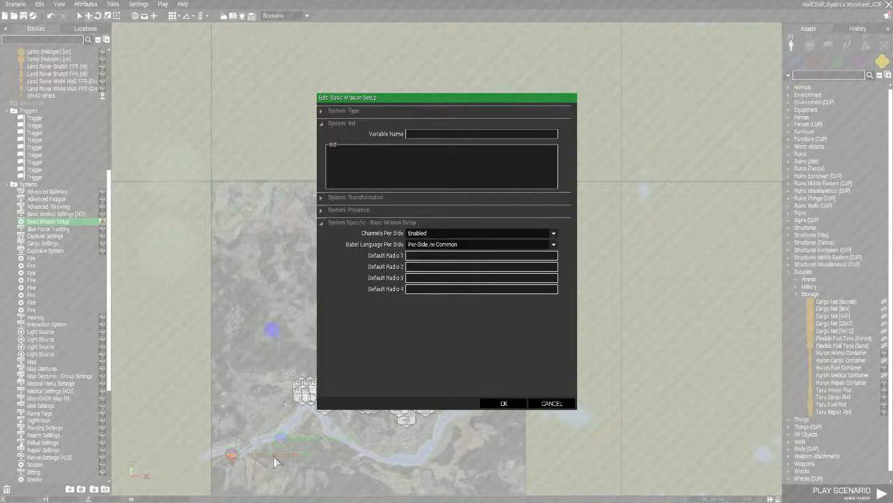
mouse_move(375, 244)
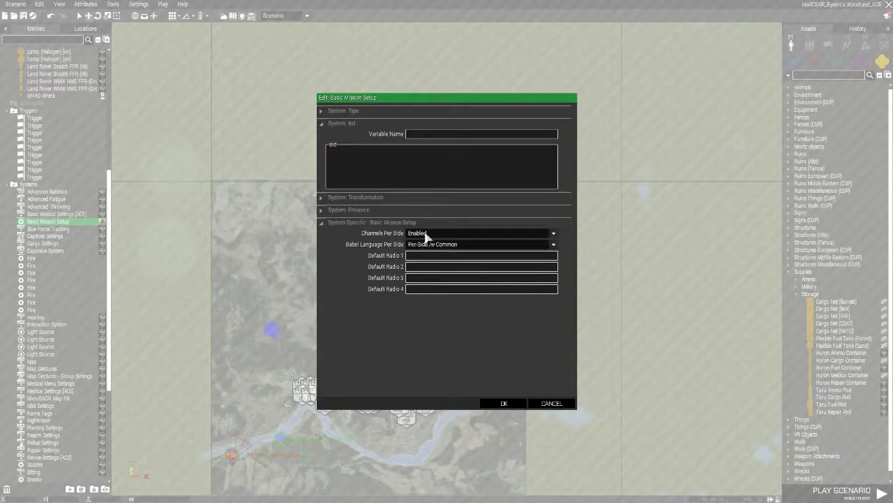
mouse_move(387, 240)
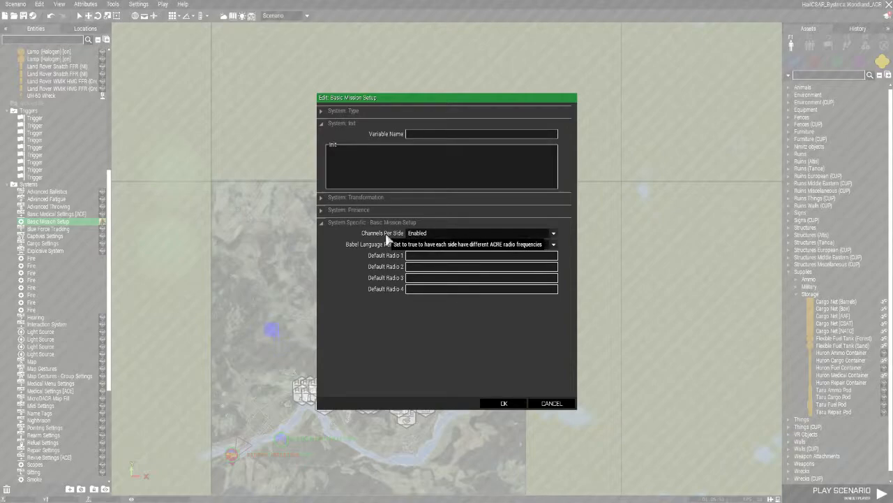
left_click(481, 244)
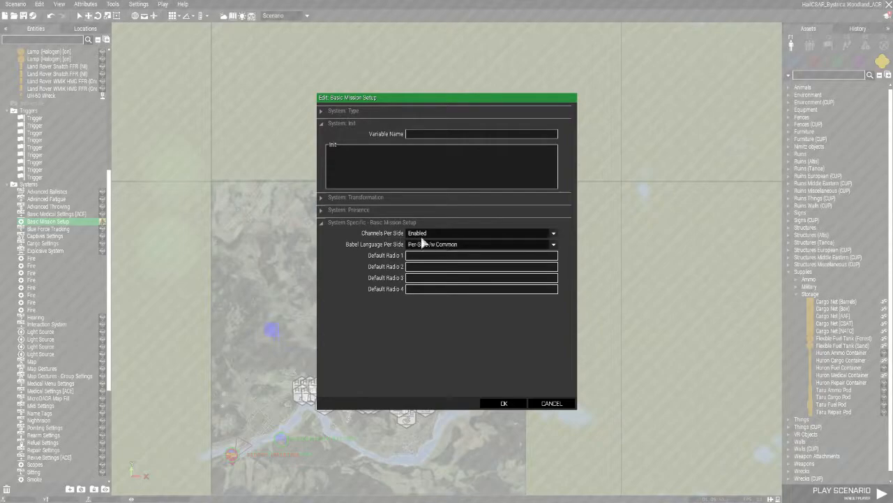
mouse_move(510, 426)
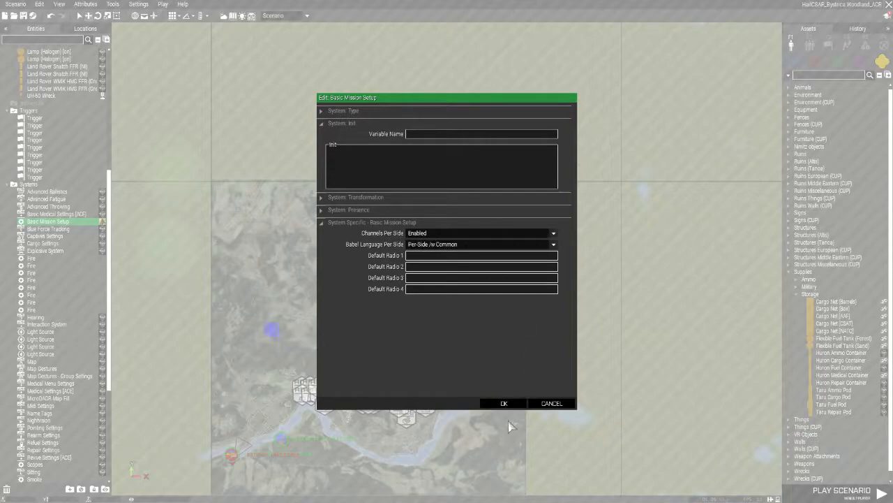
left_click(504, 402)
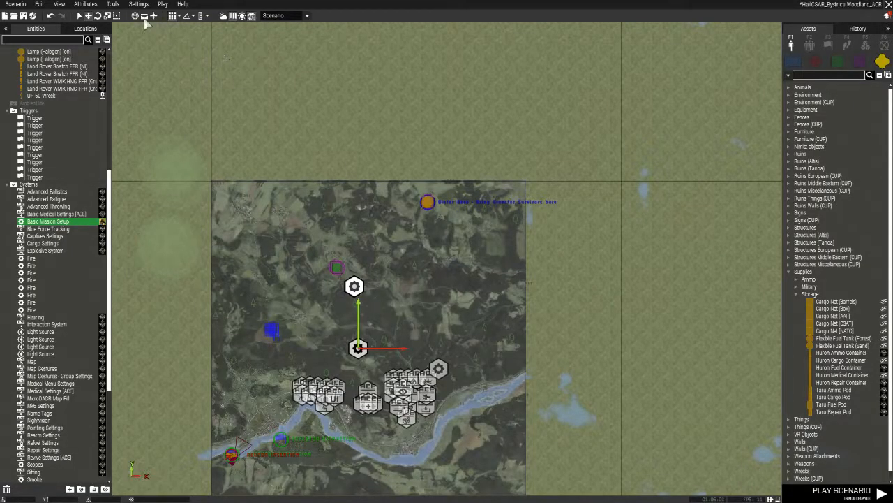
left_click(138, 5)
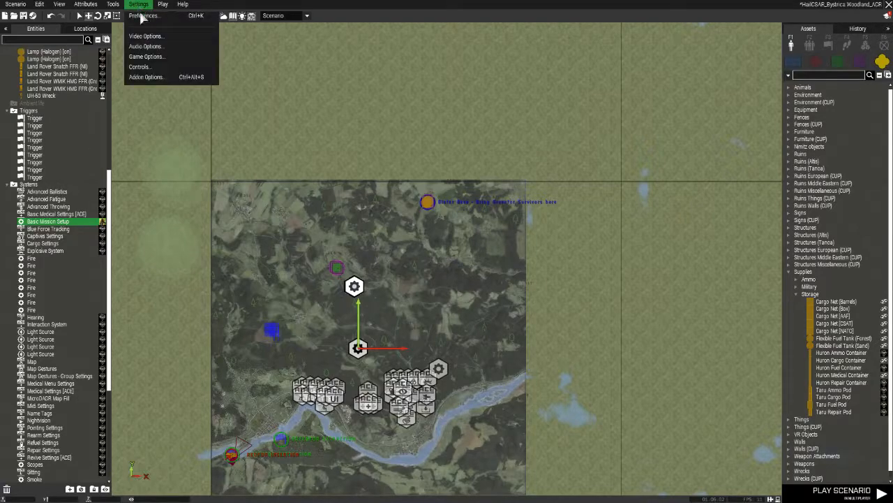
mouse_move(146, 77)
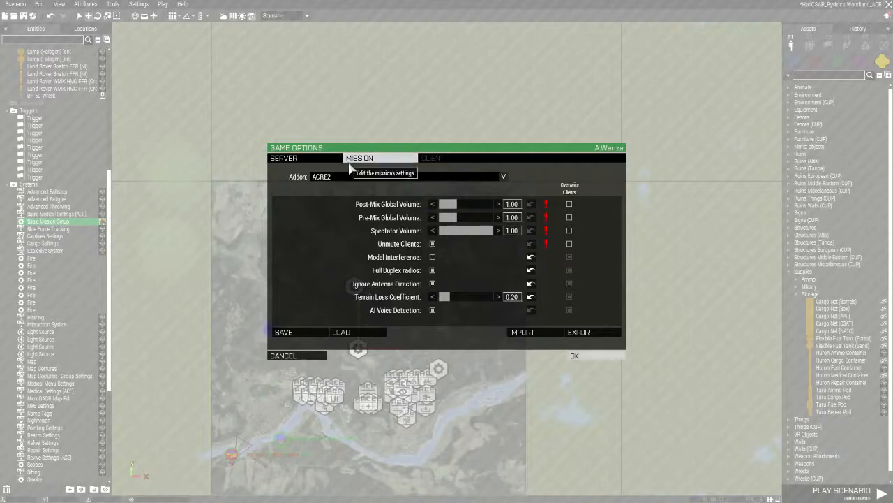
mouse_move(342, 182)
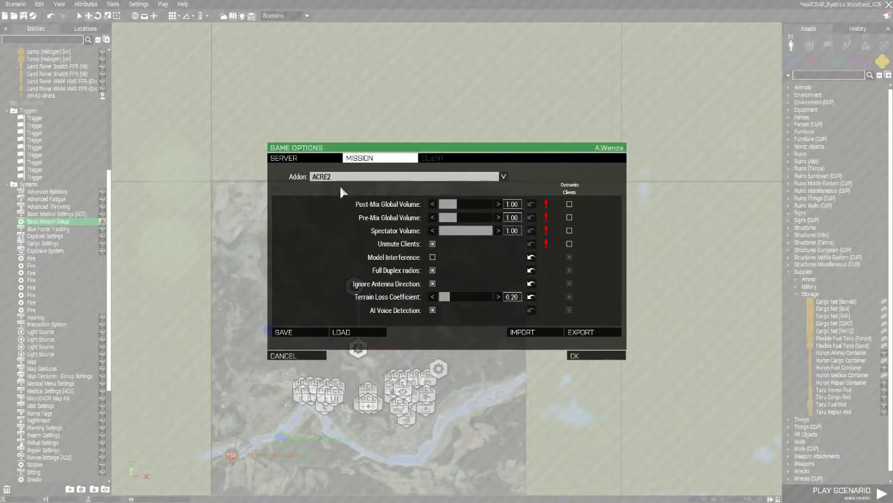
mouse_move(588, 197)
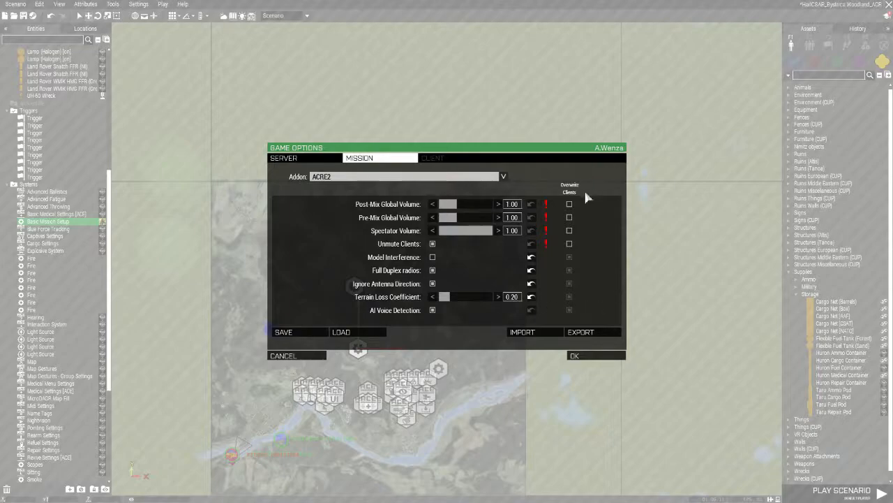
mouse_move(547, 217)
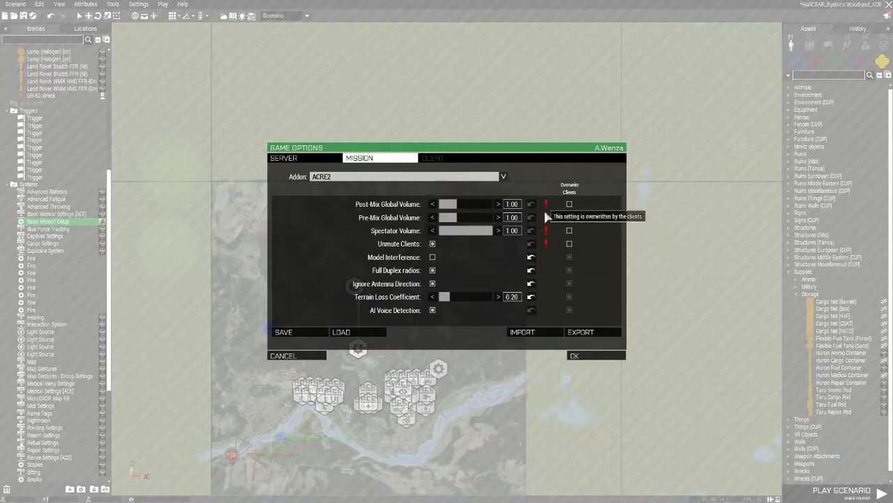
mouse_move(548, 227)
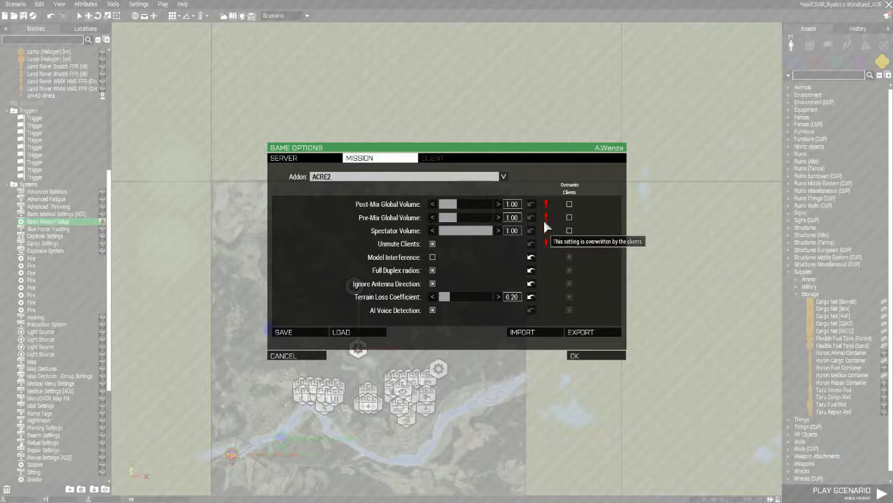
mouse_move(551, 220)
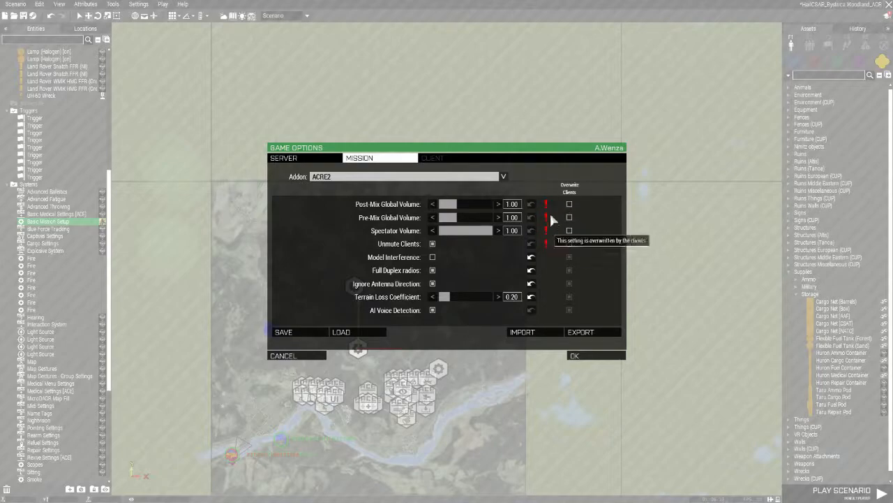
mouse_move(649, 414)
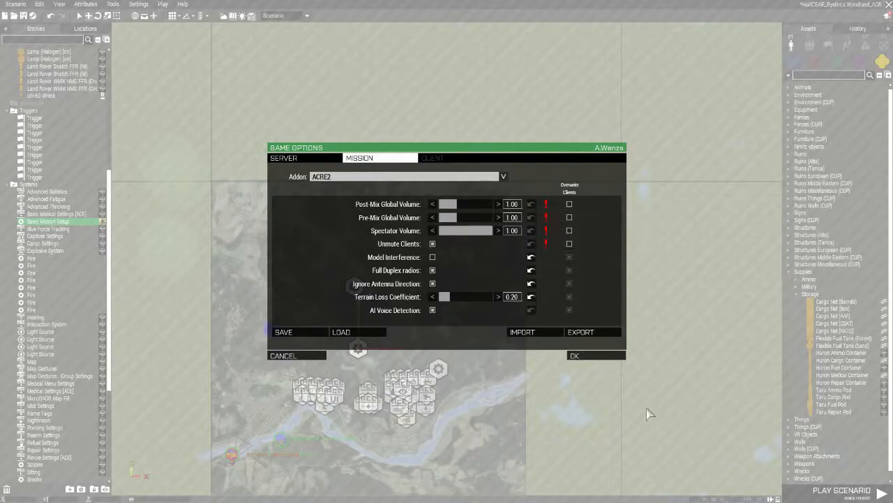
mouse_move(359, 157)
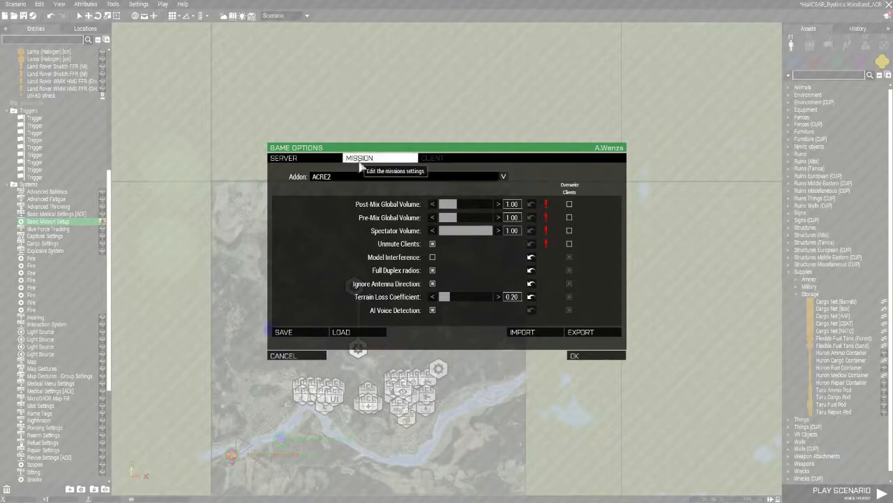
mouse_move(410, 257)
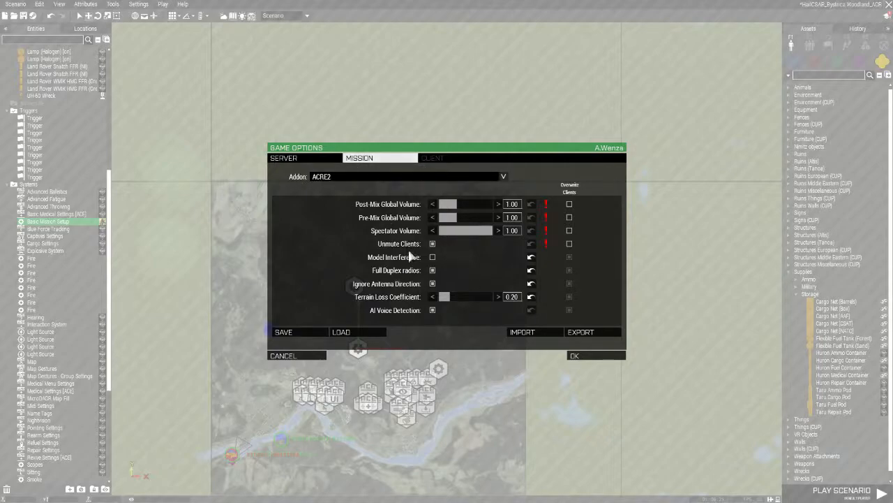
mouse_move(463, 341)
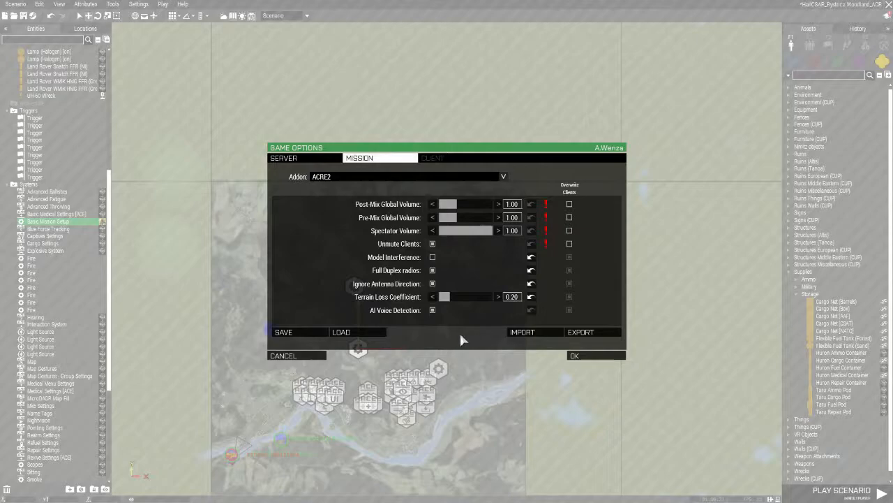
mouse_move(429, 326)
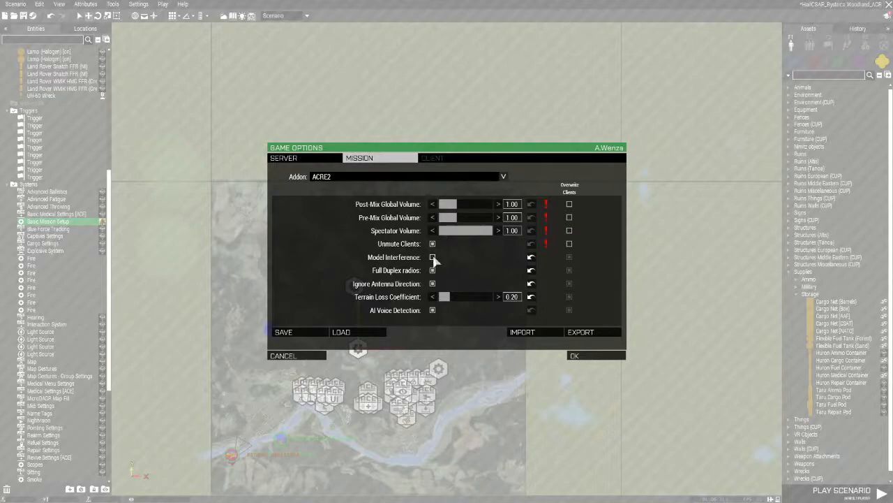
Step: Untick Model Interference in the ACRE2 mission options
left_click(432, 271)
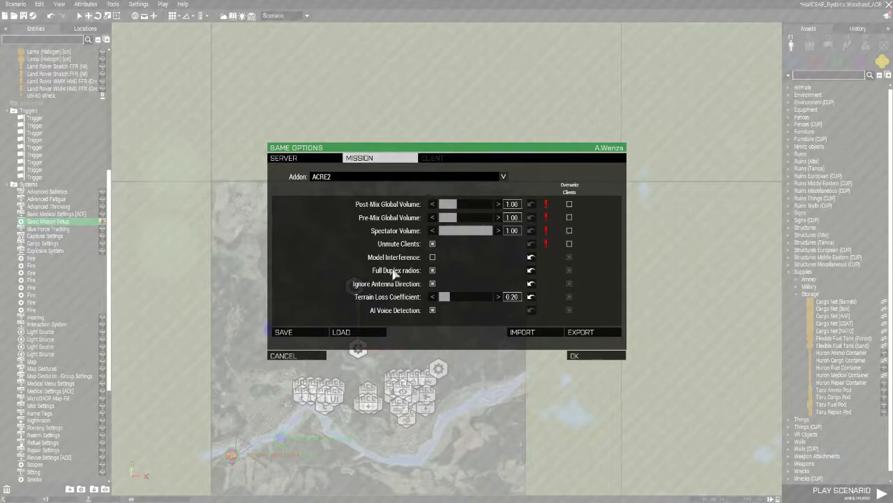
mouse_move(372, 277)
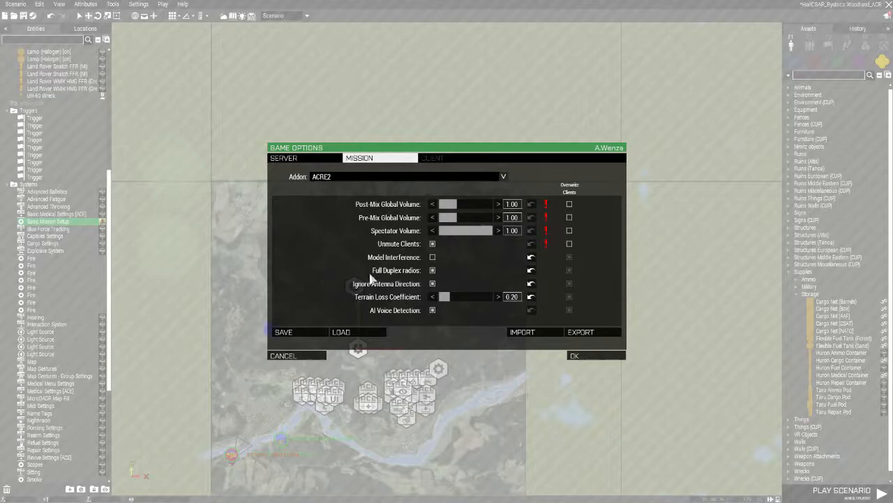
mouse_move(451, 280)
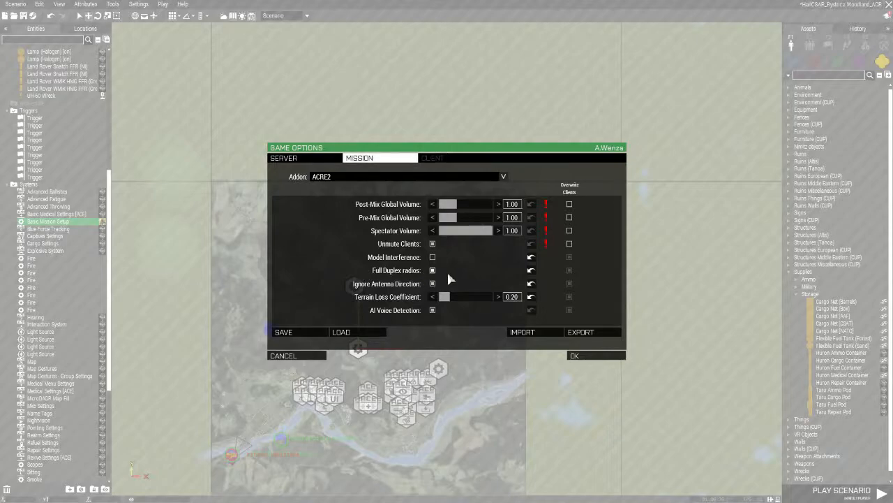
mouse_move(441, 277)
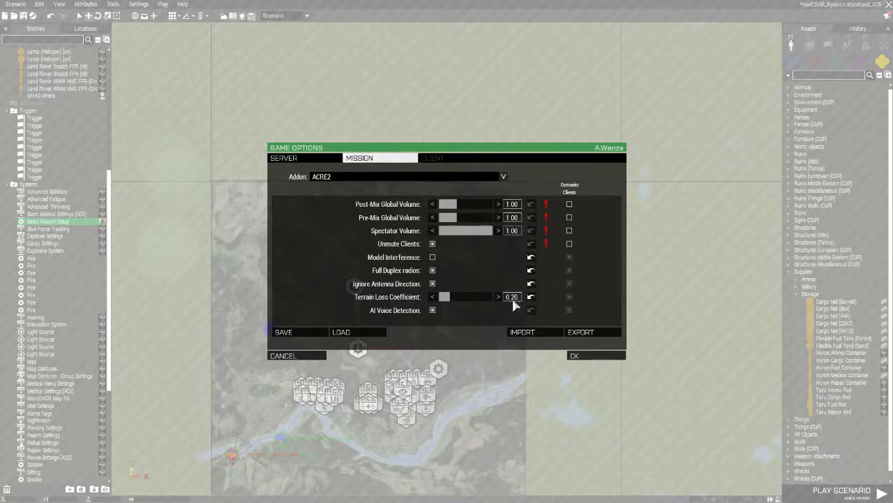
mouse_move(407, 318)
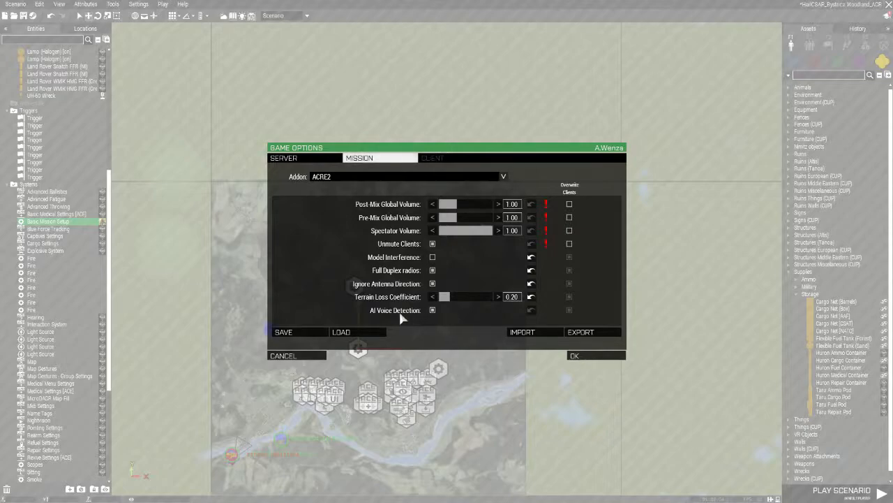
mouse_move(431, 327)
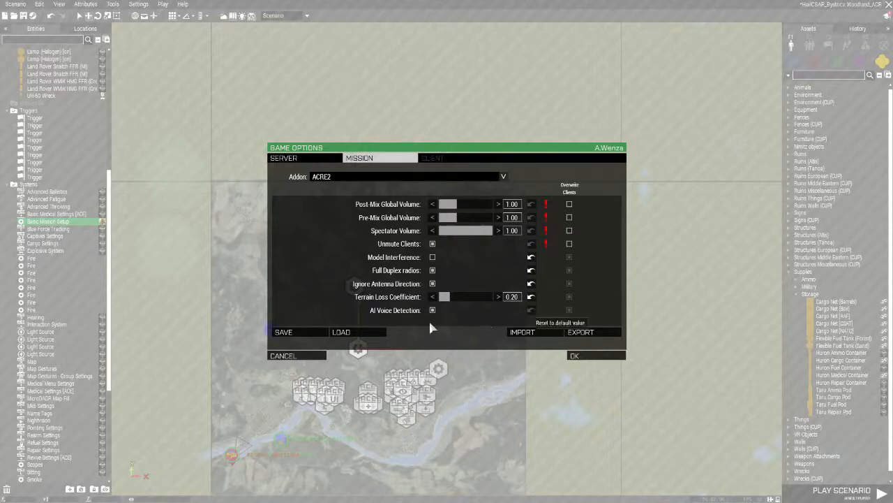
mouse_move(387, 233)
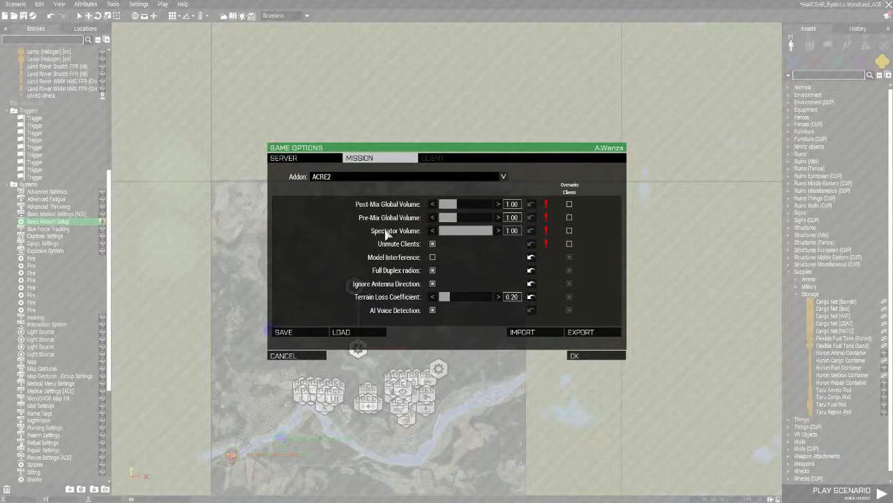
mouse_move(283, 158)
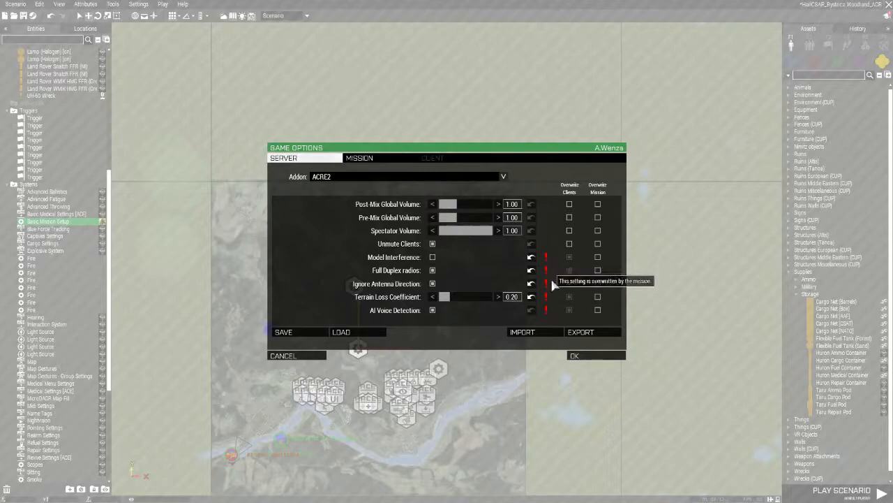
mouse_move(548, 318)
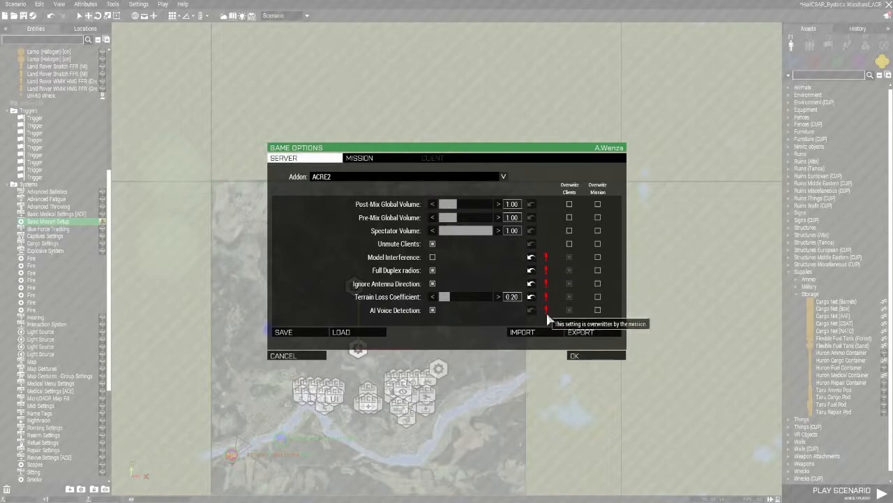
mouse_move(550, 293)
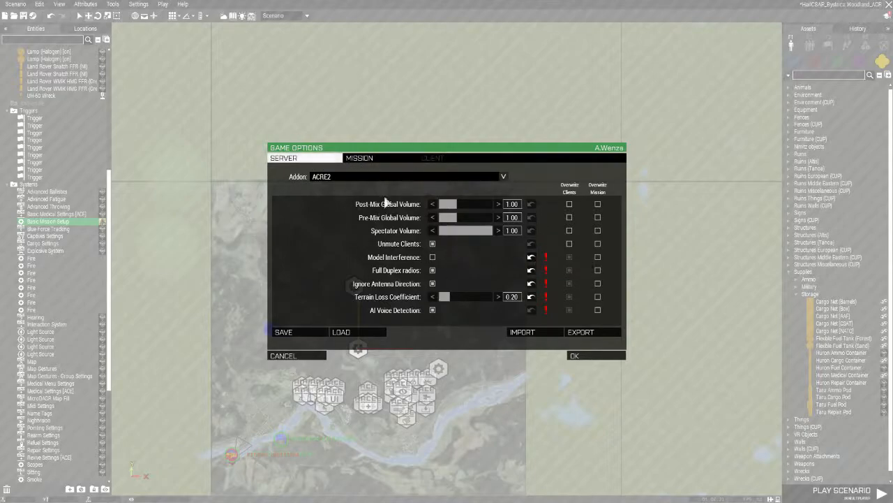
mouse_move(478, 201)
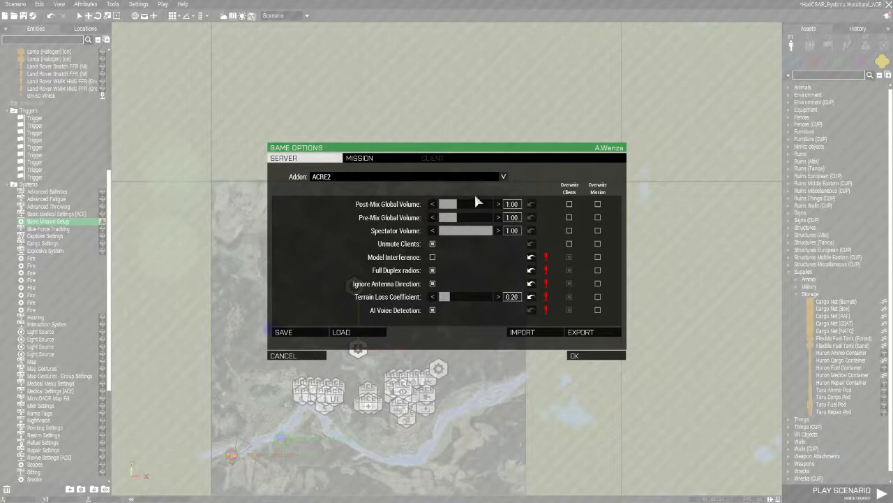
mouse_move(569, 245)
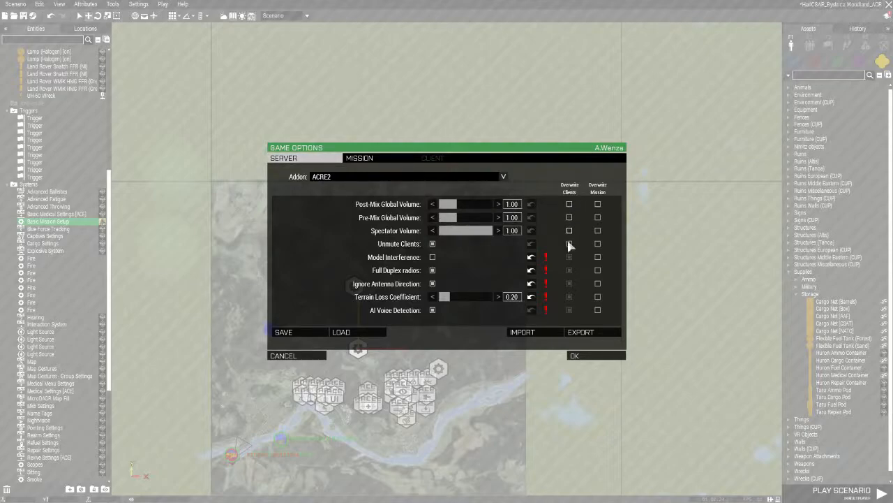
mouse_move(600, 254)
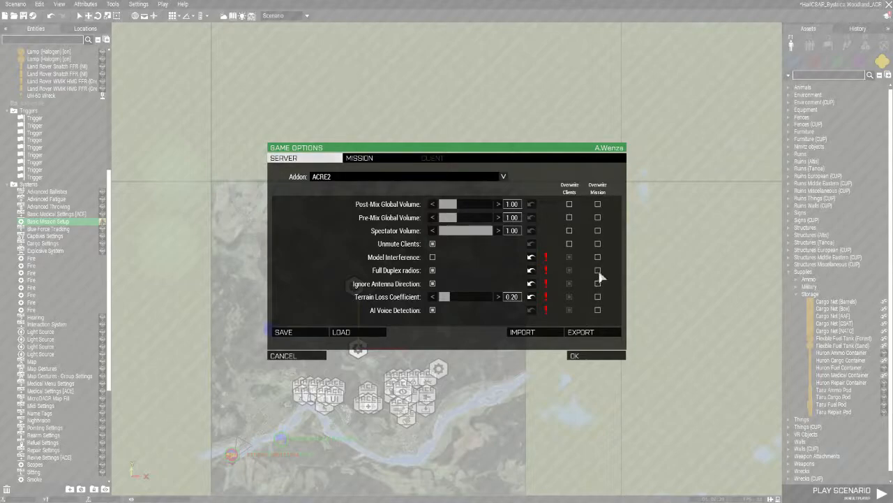
mouse_move(629, 309)
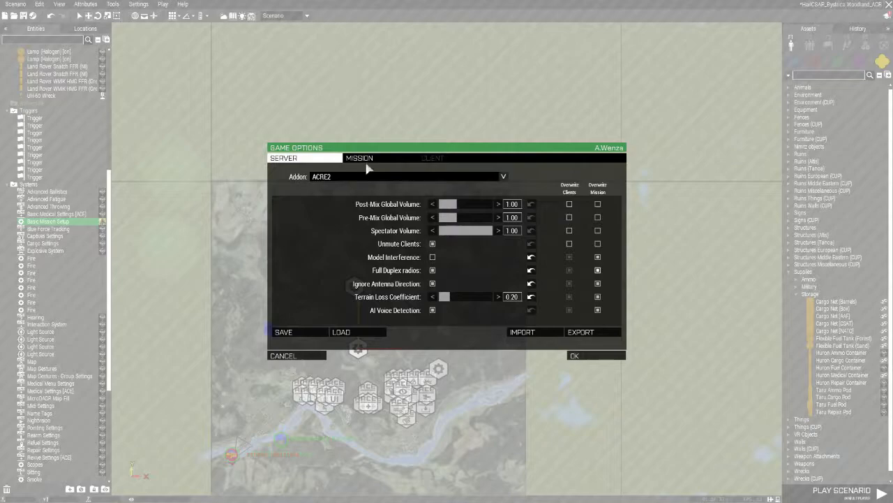
Step: Recheck the ACRE2 Mission and Server tabs, then confirm Game Options with OK
left_click(359, 158)
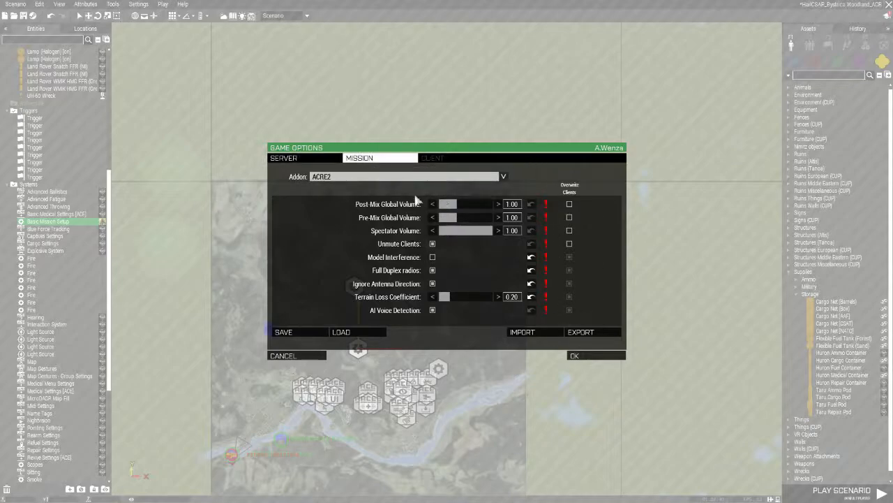
left_click(283, 157)
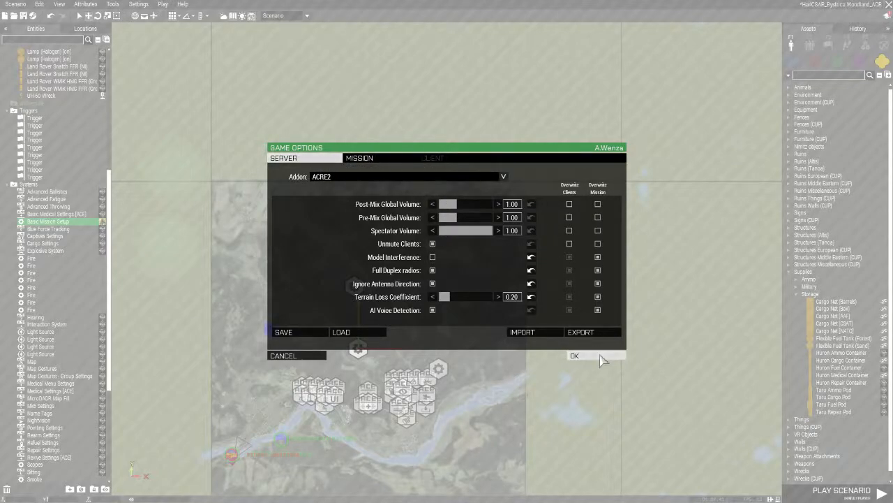
mouse_move(605, 292)
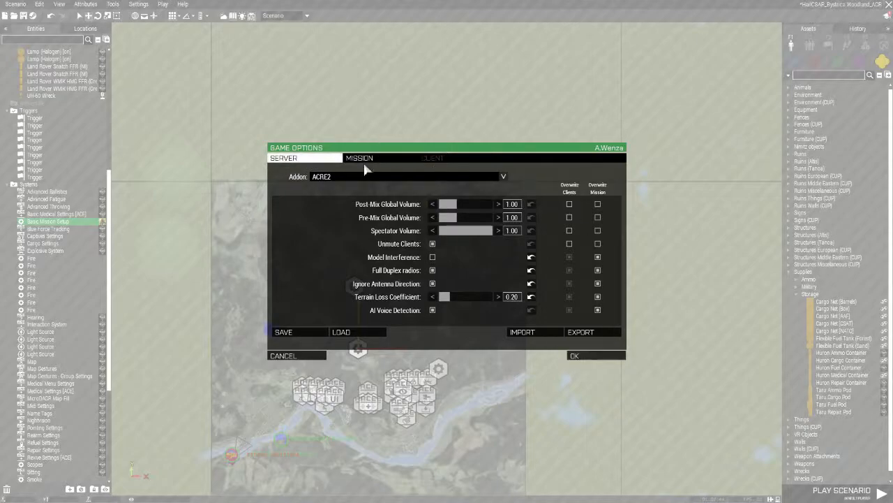
left_click(360, 158)
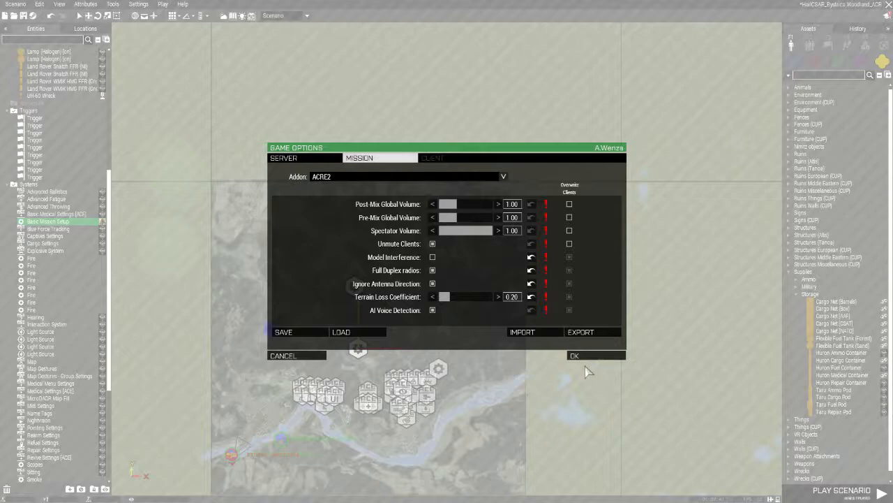
left_click(574, 356)
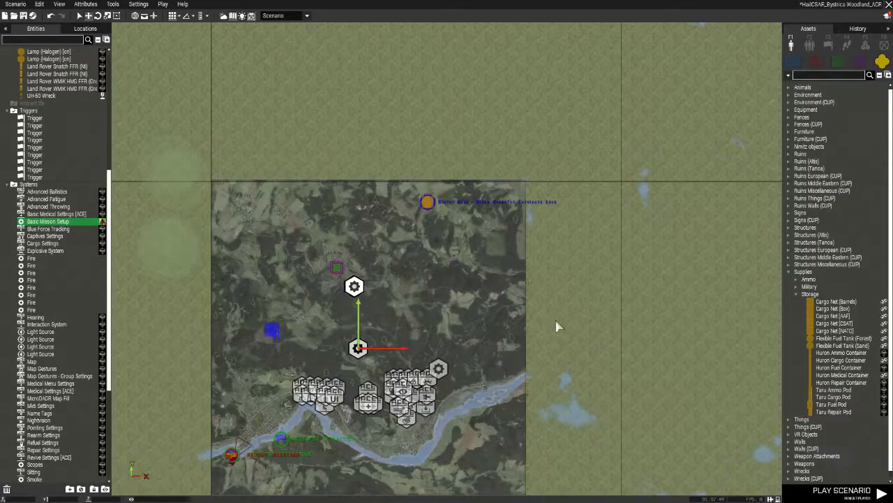